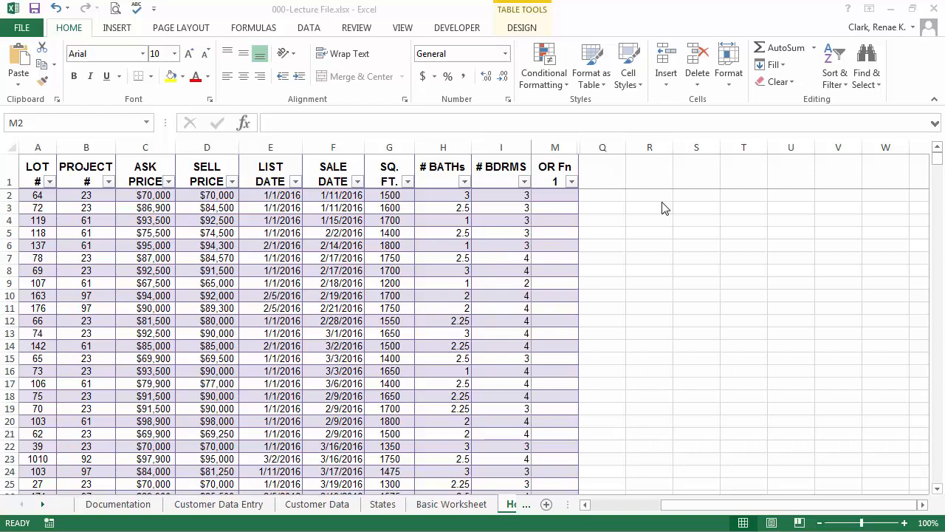
# - Start =OR( in cell M2 and bring up its Function Arguments dialog
pyautogui.click(555, 195)
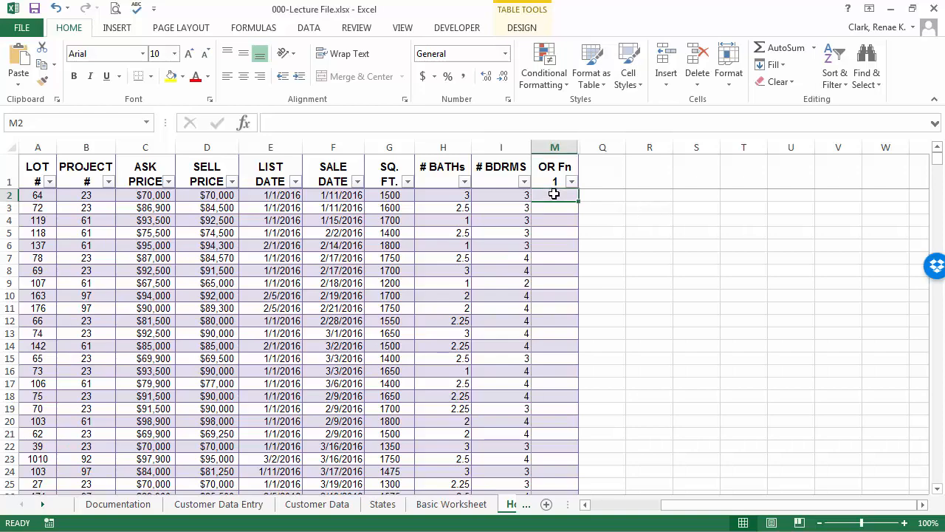
pyautogui.moveTo(564, 220)
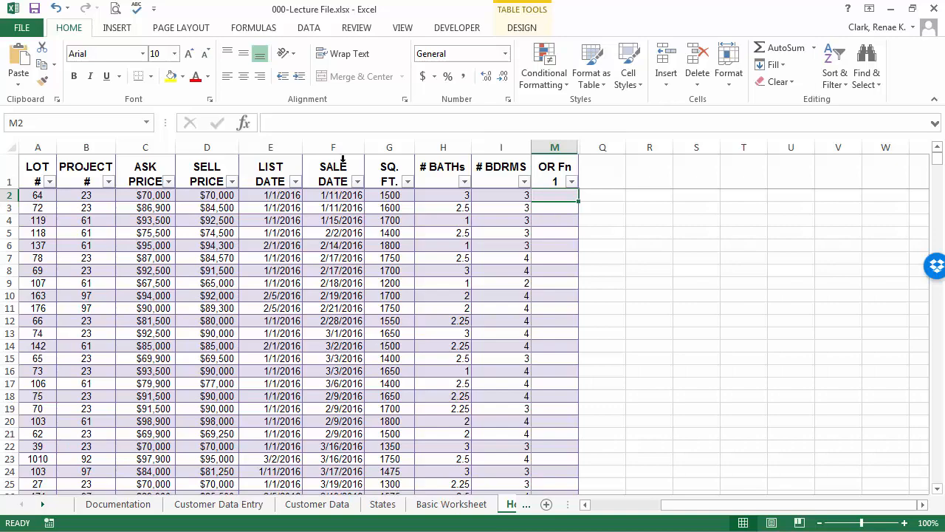
pyautogui.write('=or')
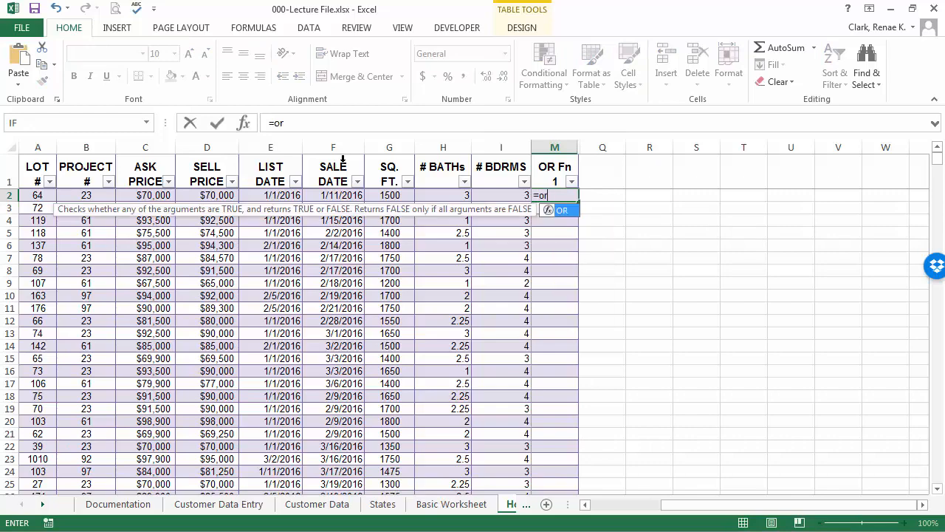
pyautogui.write('(')
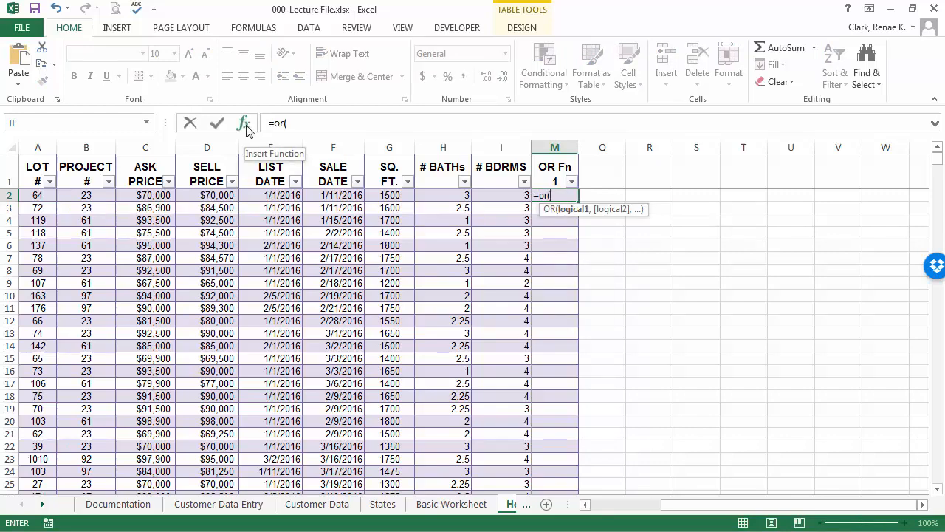
pyautogui.click(243, 123)
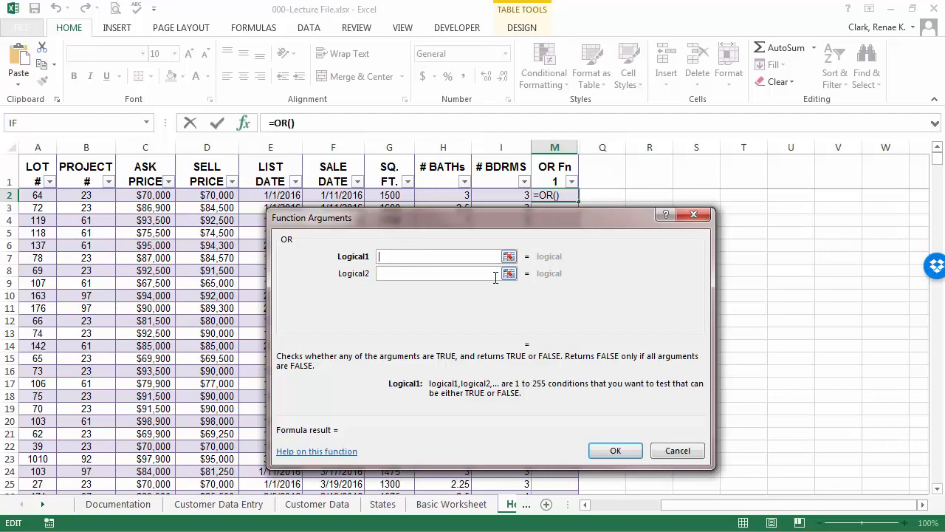
# - Enter G2>=1500 as Logical1 and I2>=3 as Logical2, confirming to fill OR Fn with TRUE/FALSE
pyautogui.write('g2')
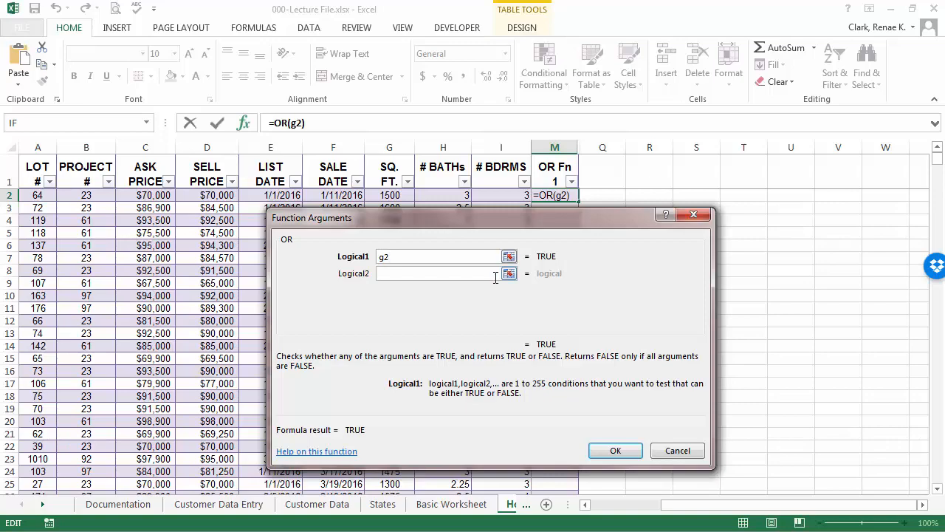
pyautogui.write('>=')
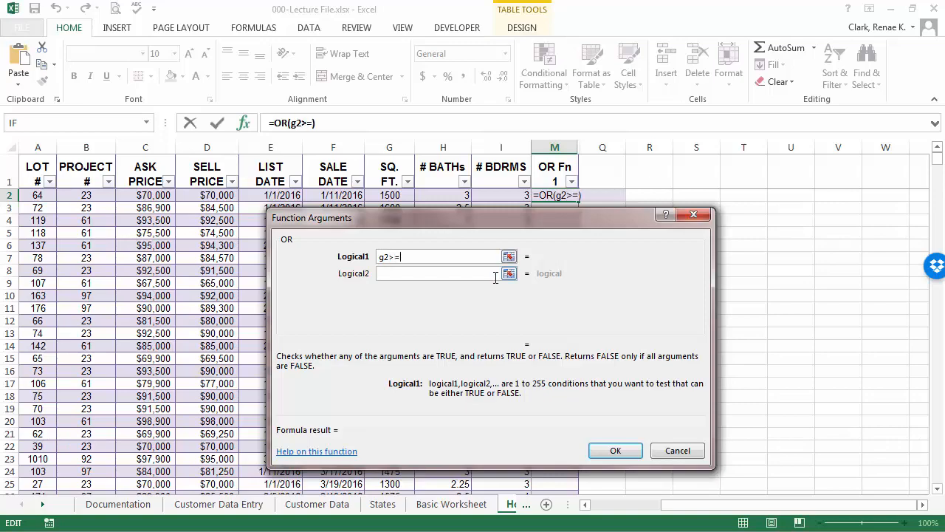
pyautogui.write('1500')
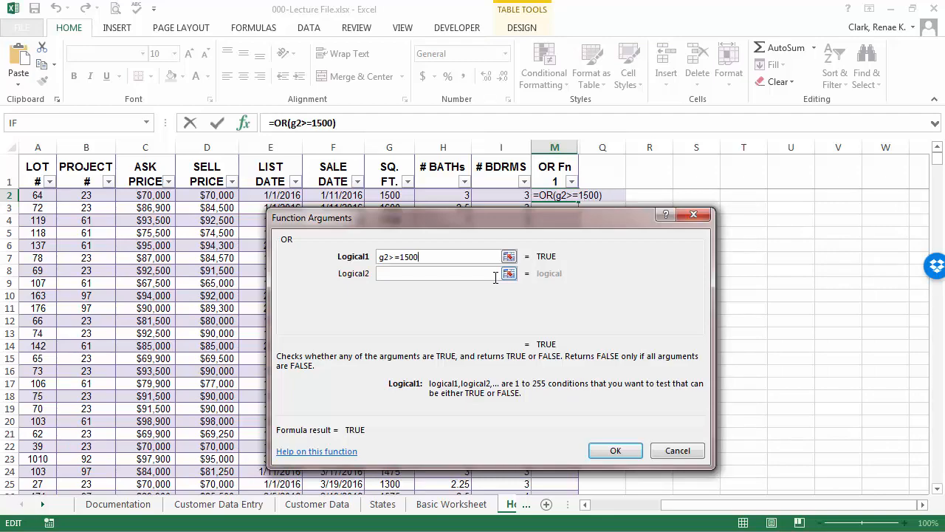
pyautogui.click(436, 272)
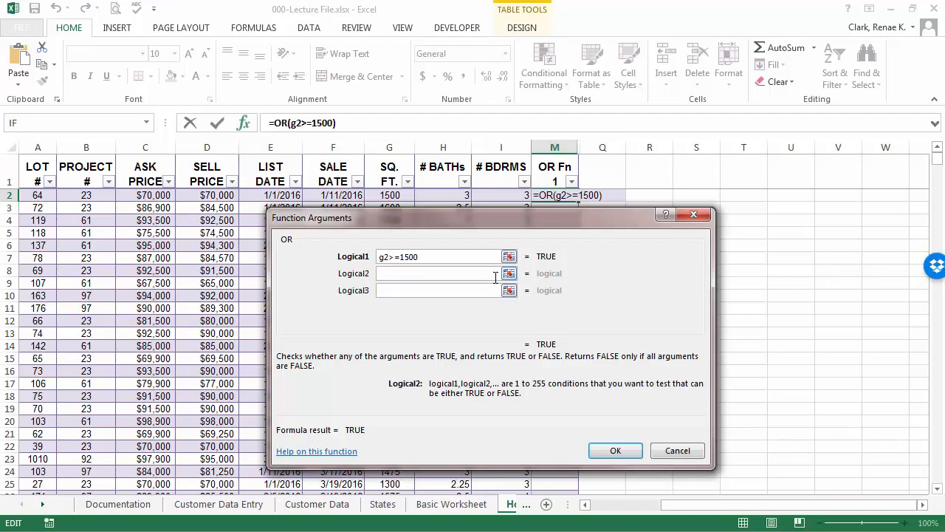
pyautogui.click(436, 273)
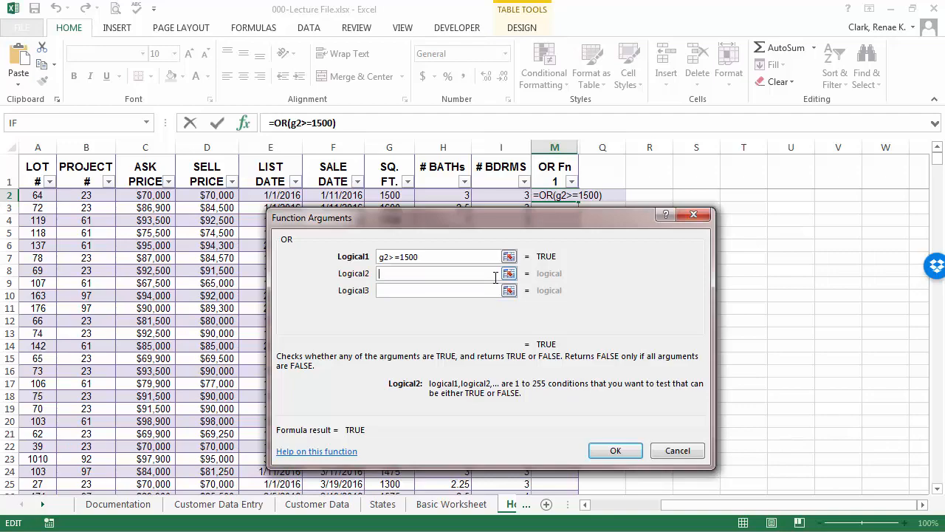
pyautogui.write('i2')
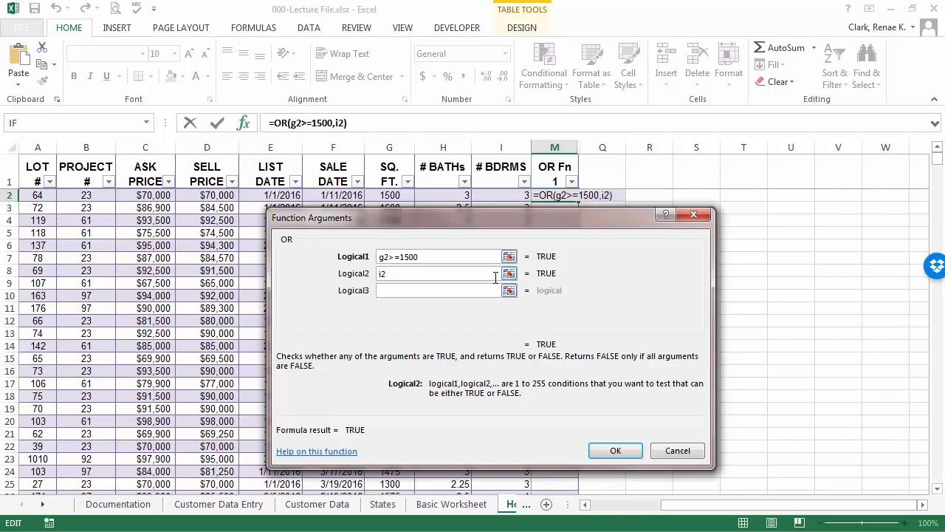
pyautogui.write('>=3')
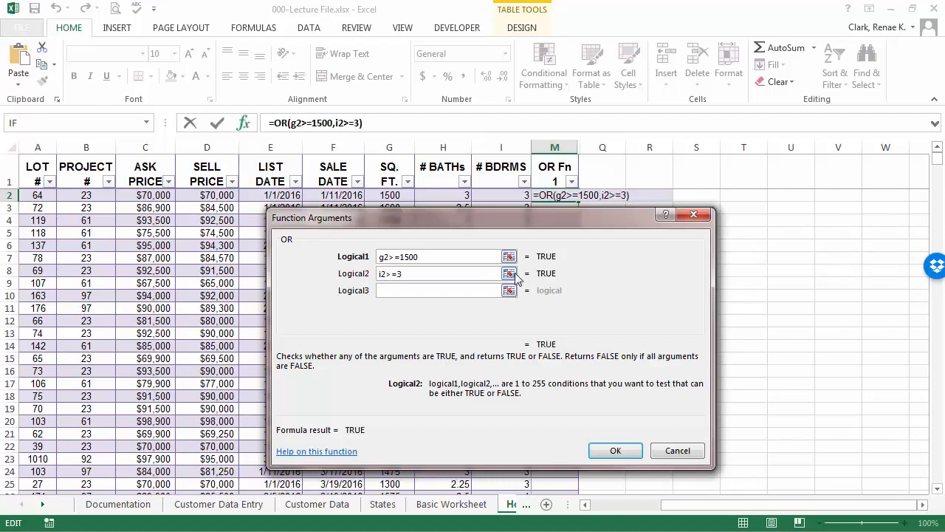
pyautogui.moveTo(614, 451)
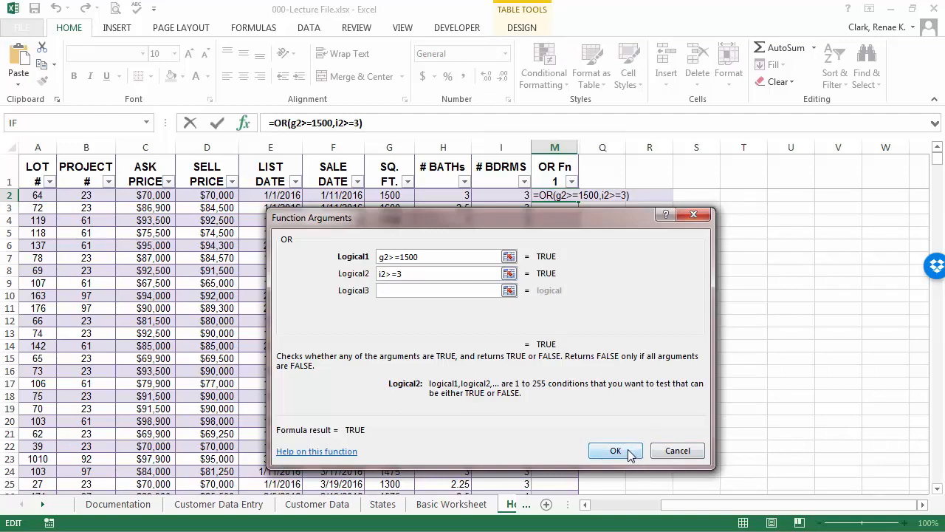
pyautogui.click(614, 450)
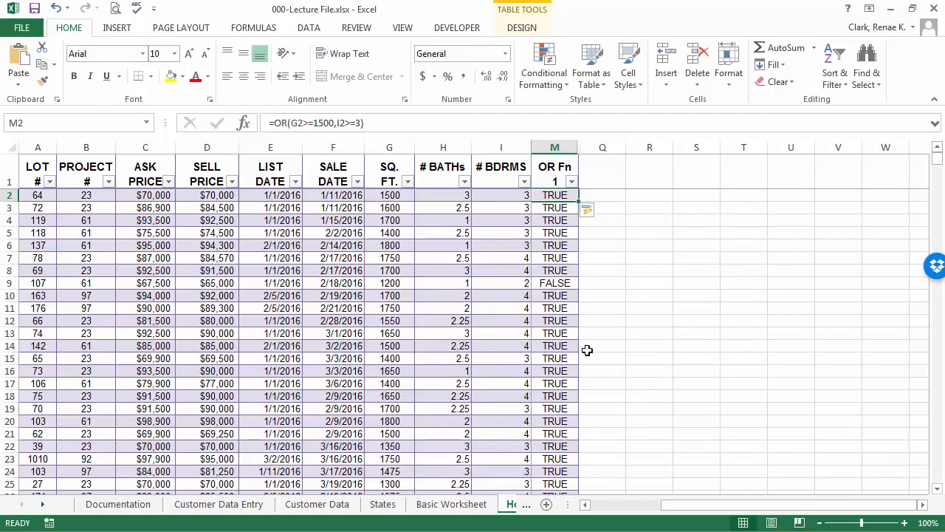
pyautogui.moveTo(574, 481)
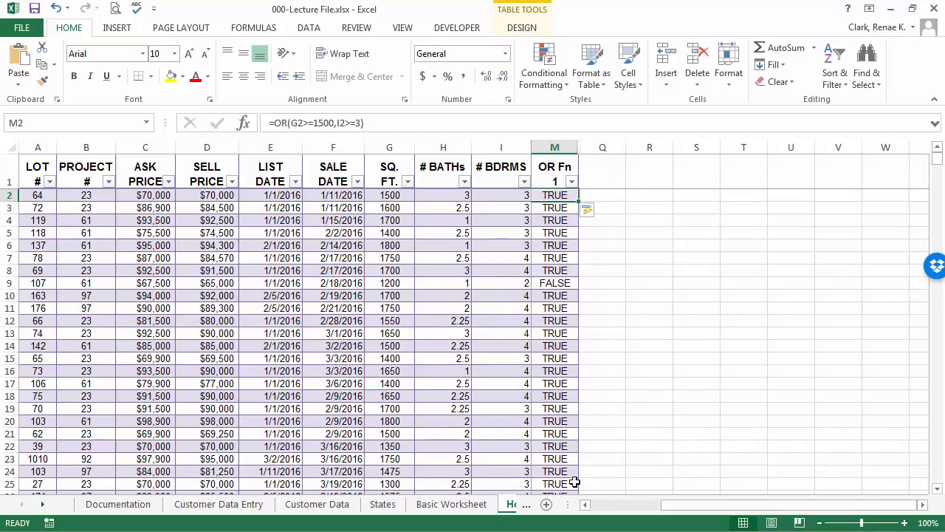
pyautogui.moveTo(564, 375)
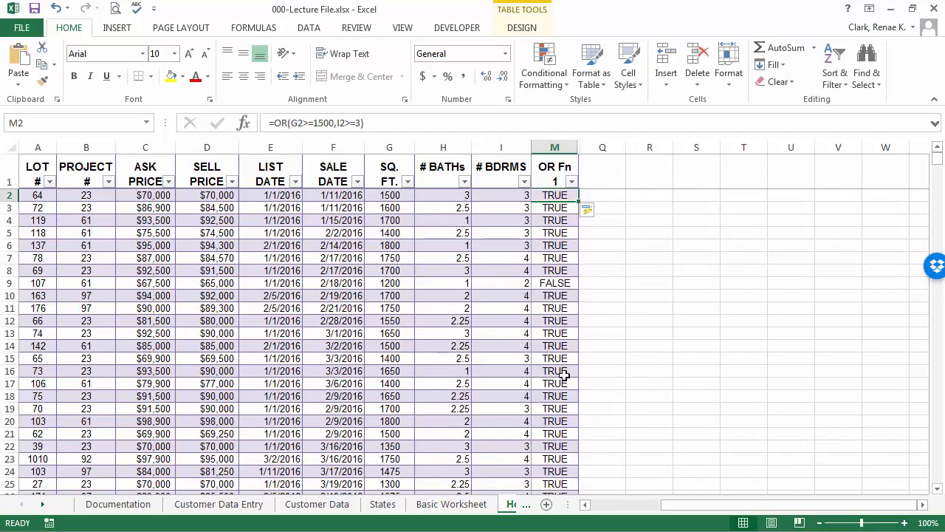
pyautogui.click(555, 284)
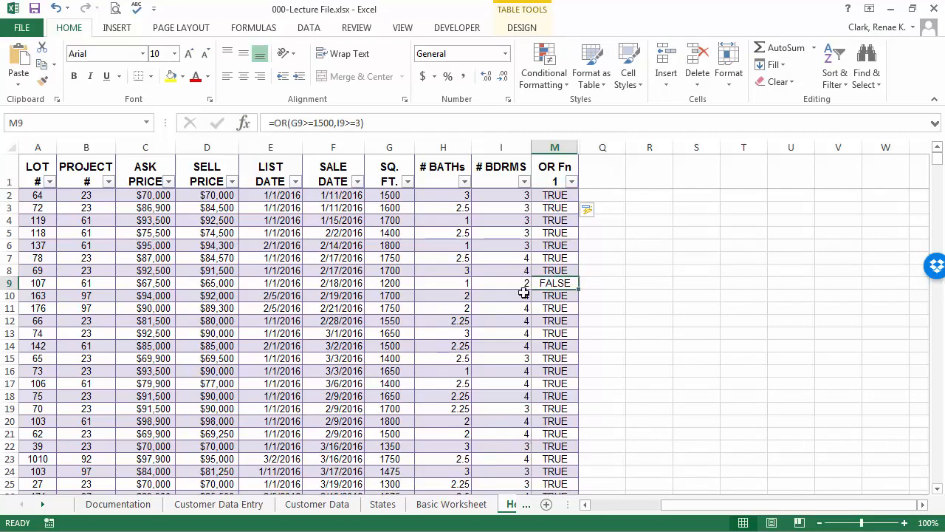
pyautogui.click(11, 284)
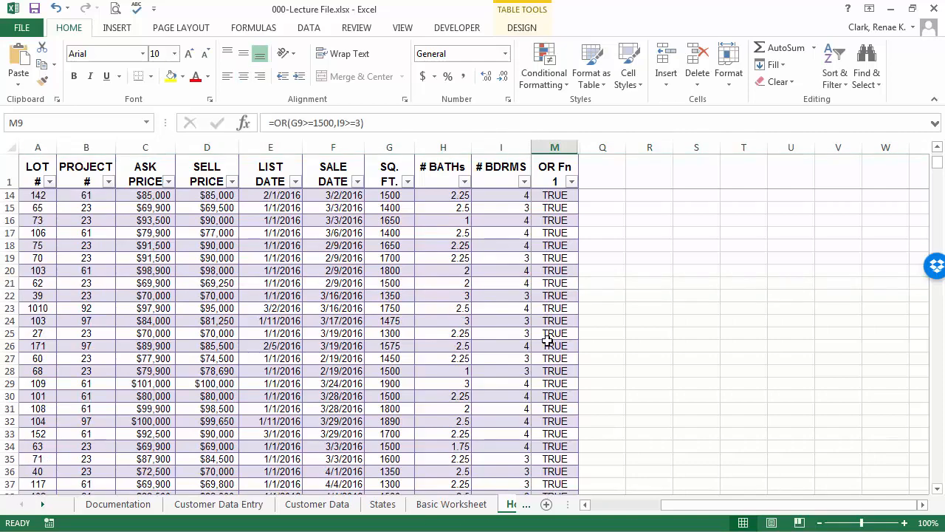
# - Open cell M9's FALSE formula for editing to reveal its square-feet and bedroom references
pyautogui.scroll(3)
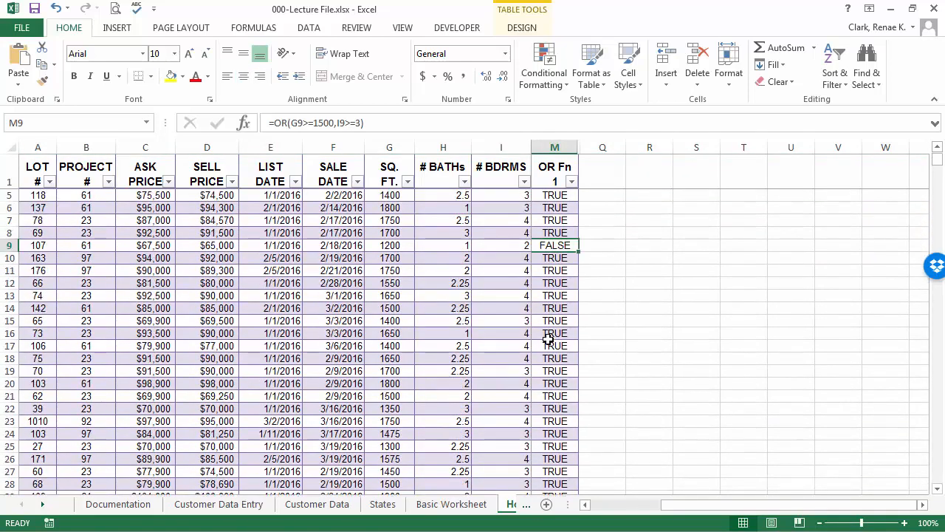
pyautogui.scroll(3)
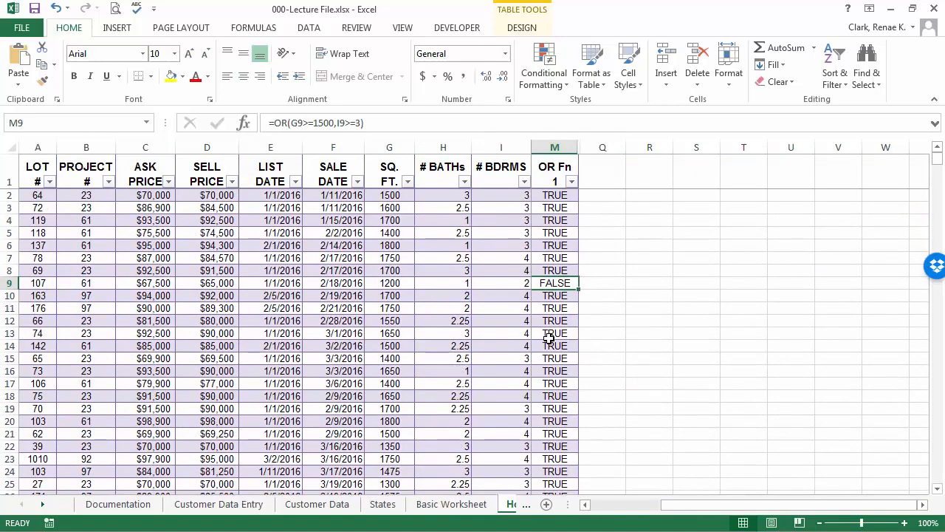
pyautogui.doubleClick(556, 283)
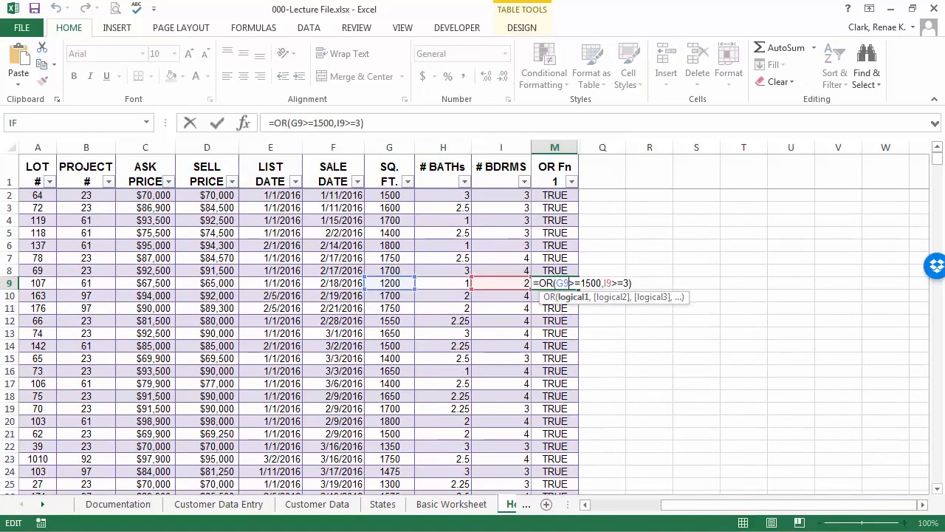